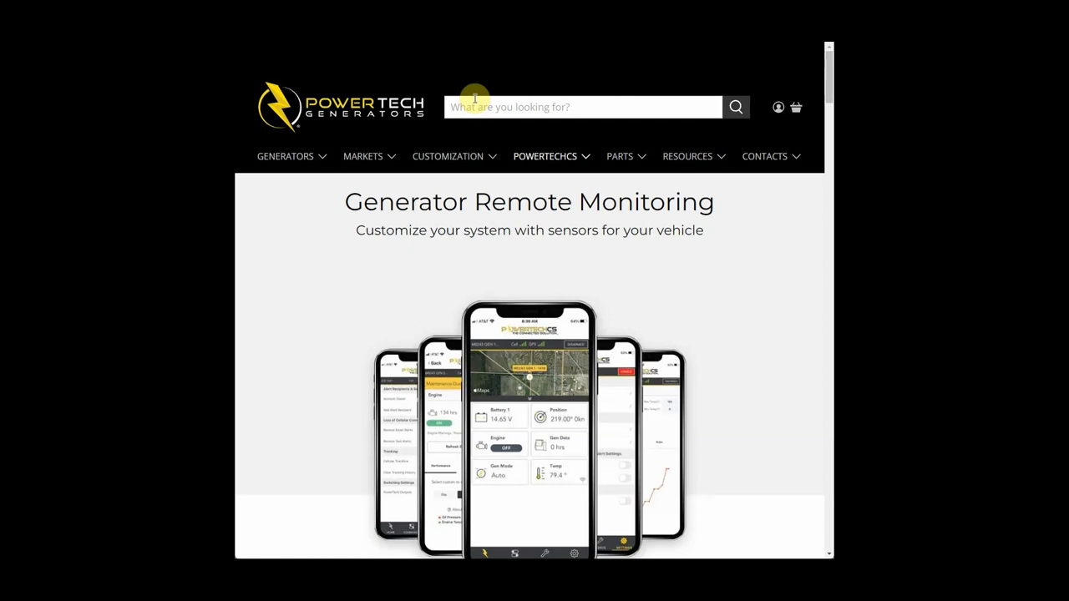
Step: Go to the PowerTechCS Subscriptions page and bring the cellular plans into view
{"action": "left_click", "coordinate": [545, 157]}
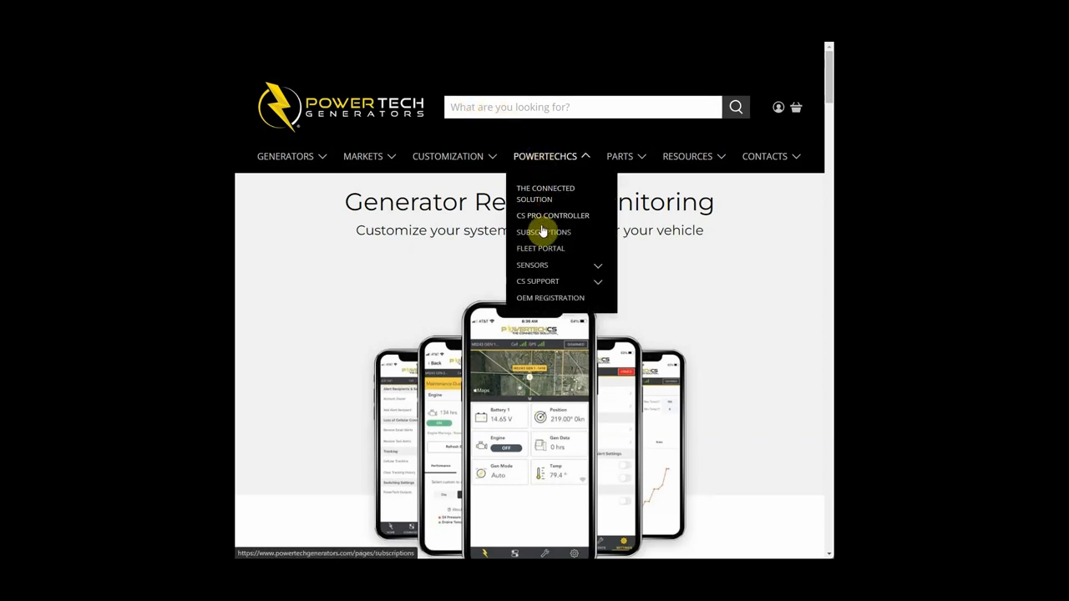
{"action": "left_click", "coordinate": [543, 231]}
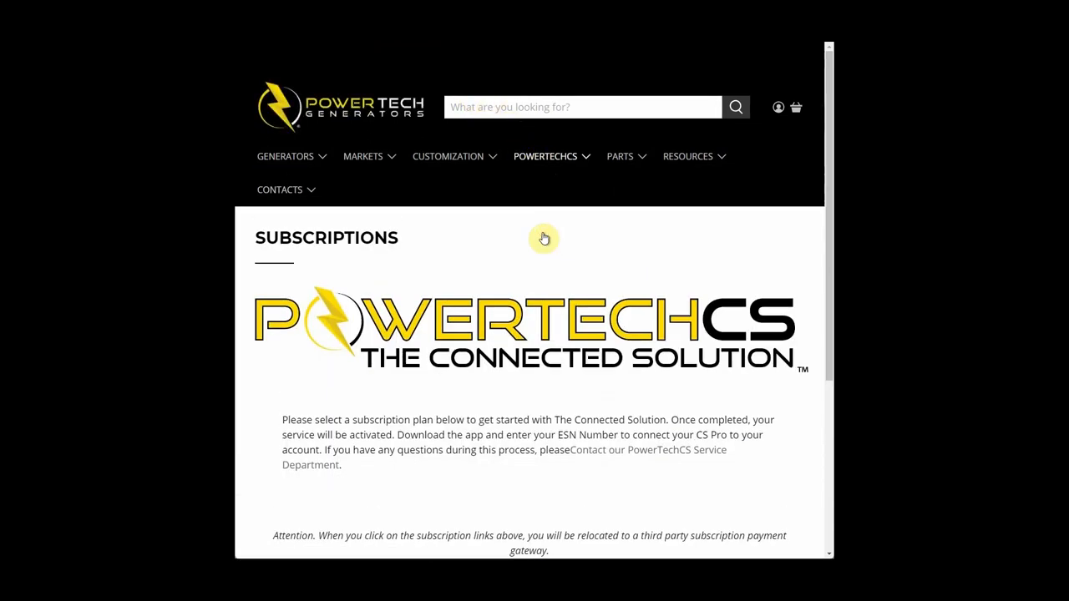
{"action": "scroll", "scroll_direction": "down", "scroll_amount": 3}
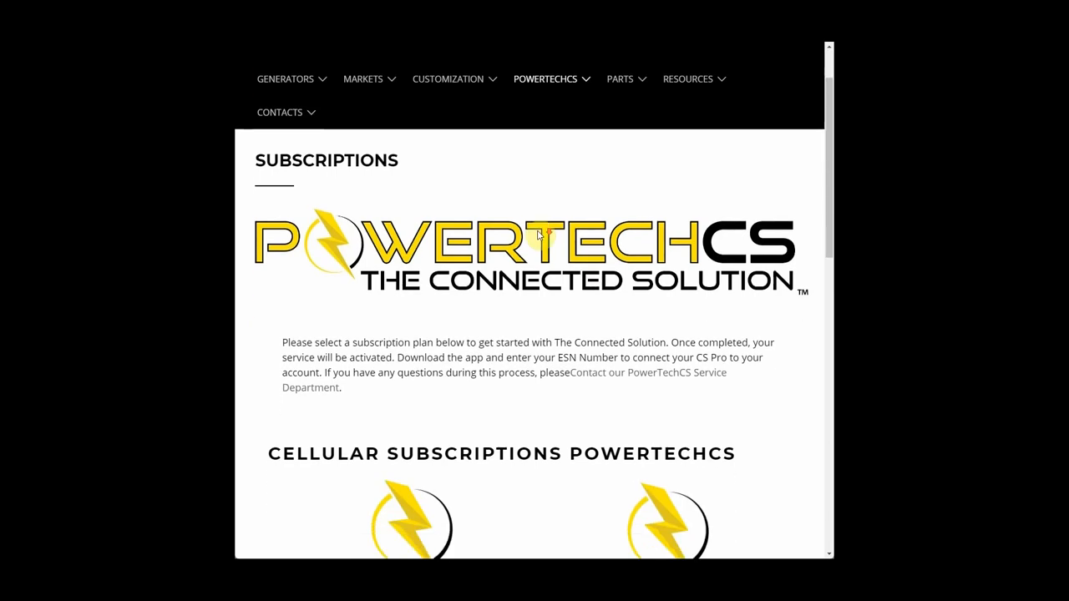
{"action": "scroll", "scroll_direction": "down", "scroll_amount": 3}
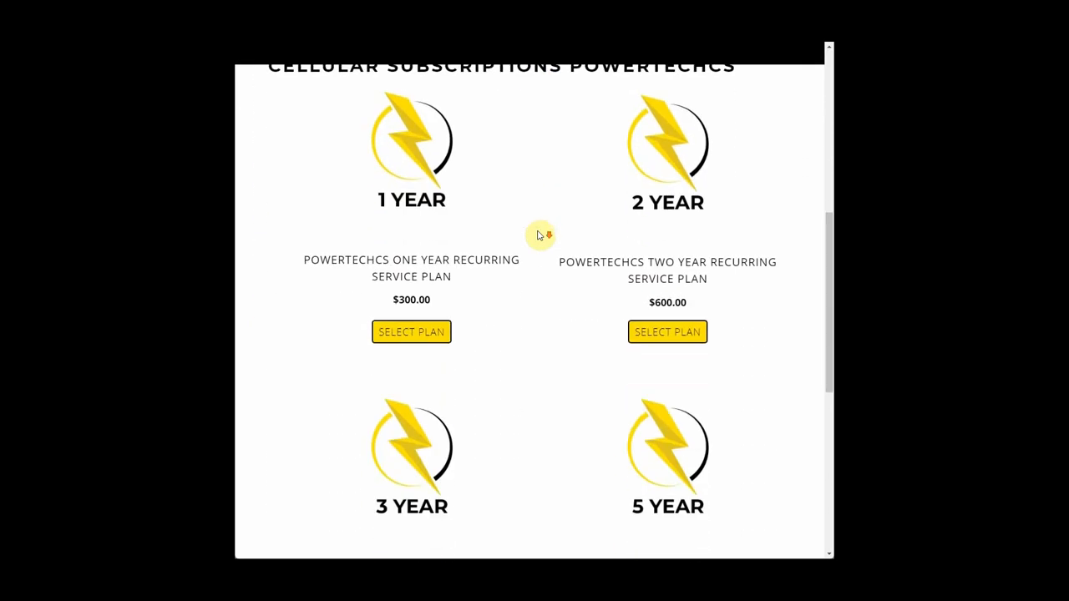
{"action": "scroll", "scroll_direction": "down", "scroll_amount": 3}
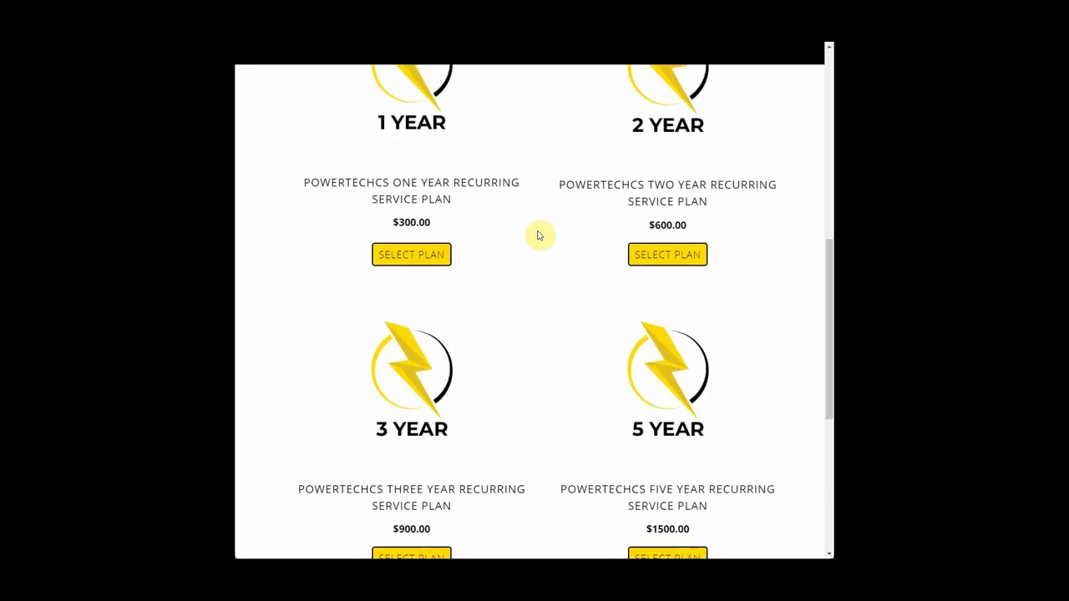
{"action": "mouse_move", "coordinate": [668, 254]}
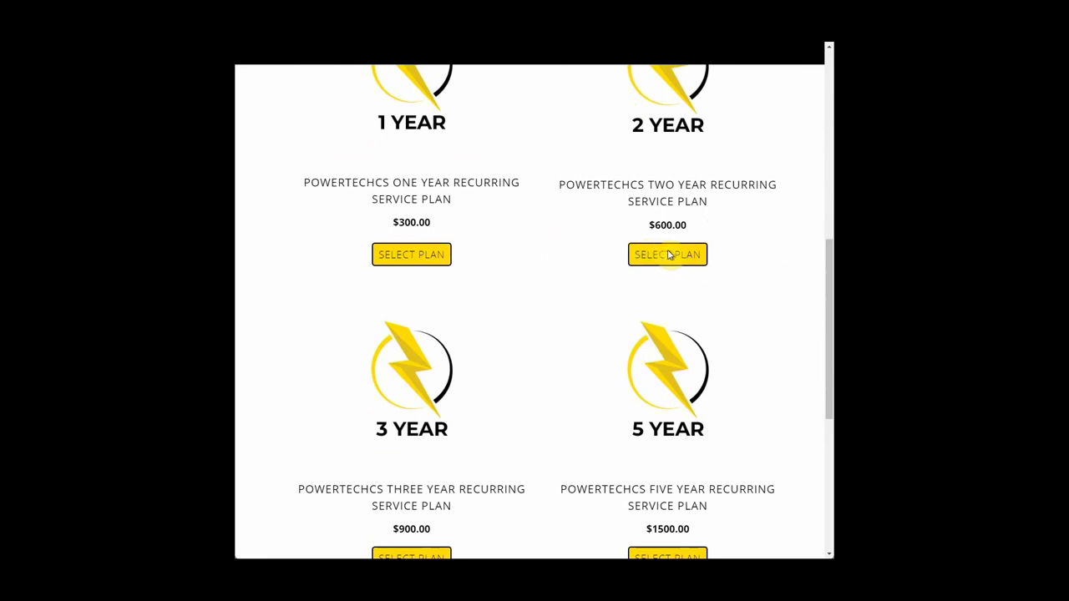
{"action": "left_click", "coordinate": [668, 254]}
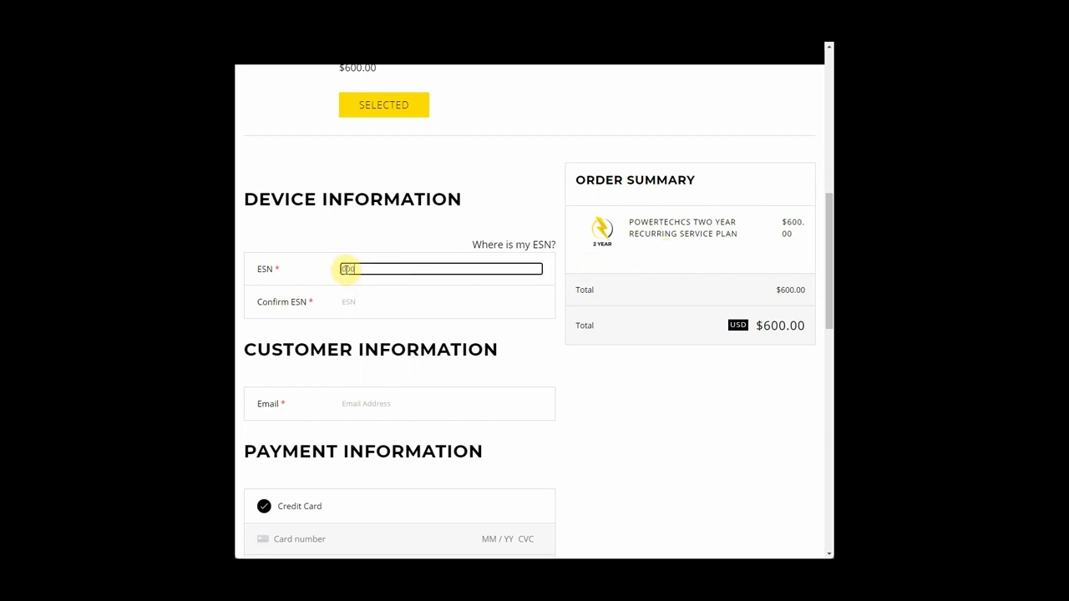
{"action": "type", "text": "0000000"}
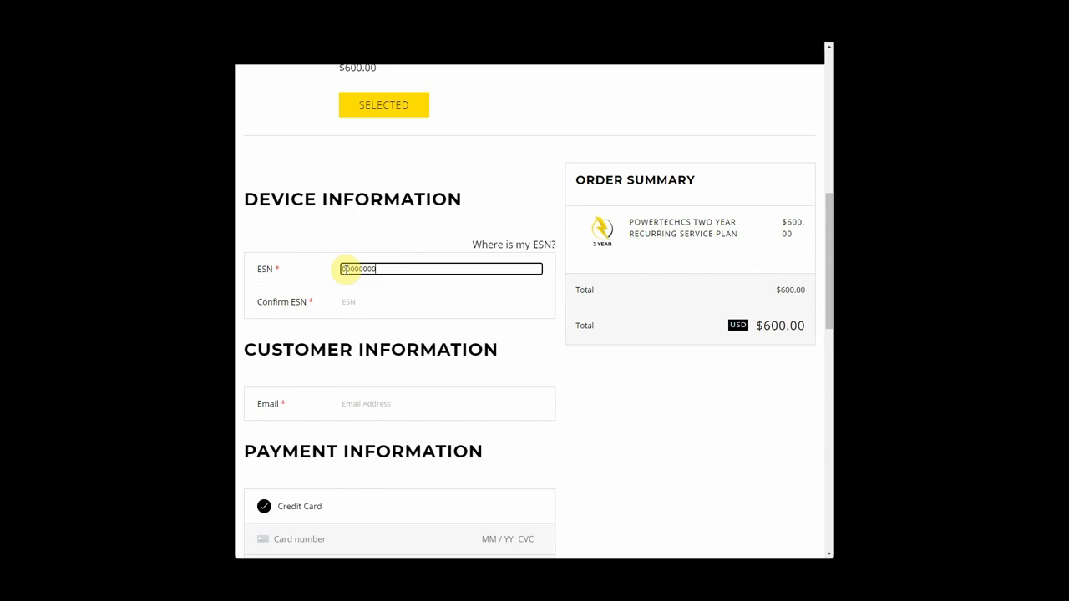
{"action": "type", "text": "1234"}
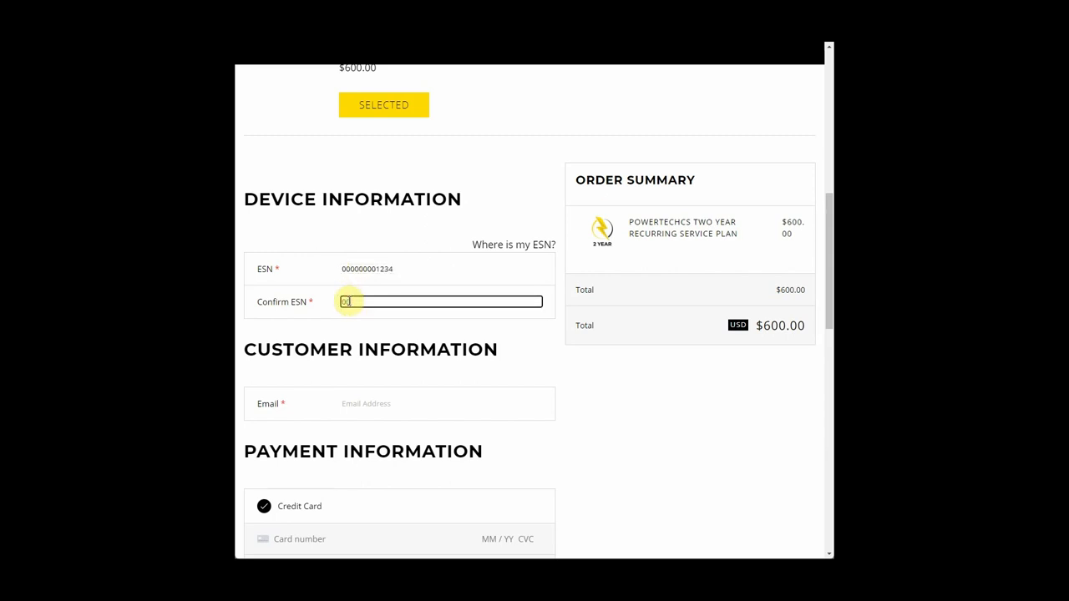
{"action": "type", "text": "000000"}
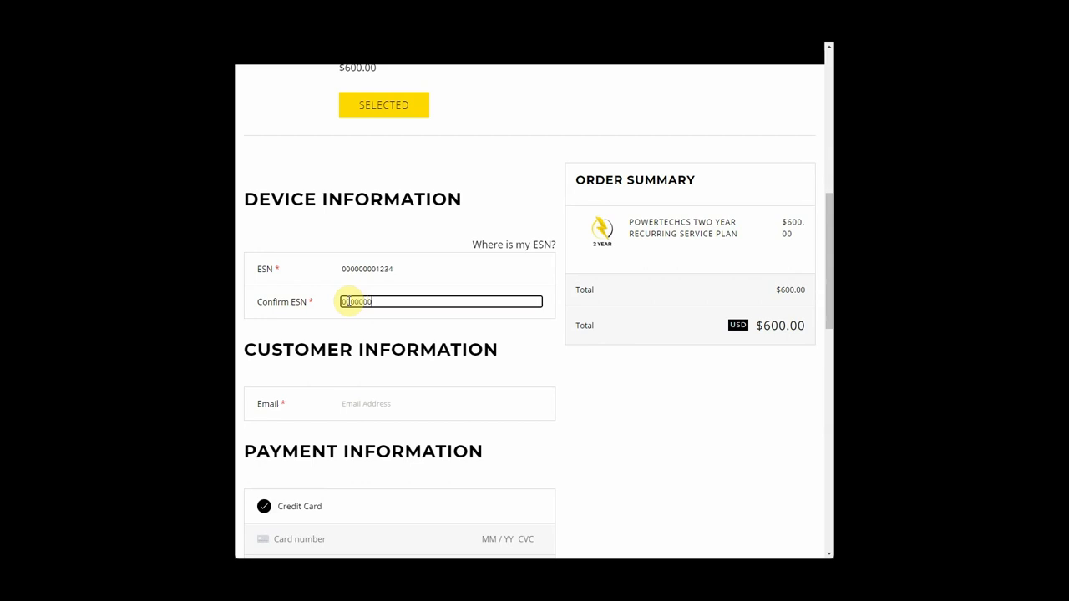
{"action": "type", "text": "000000001234"}
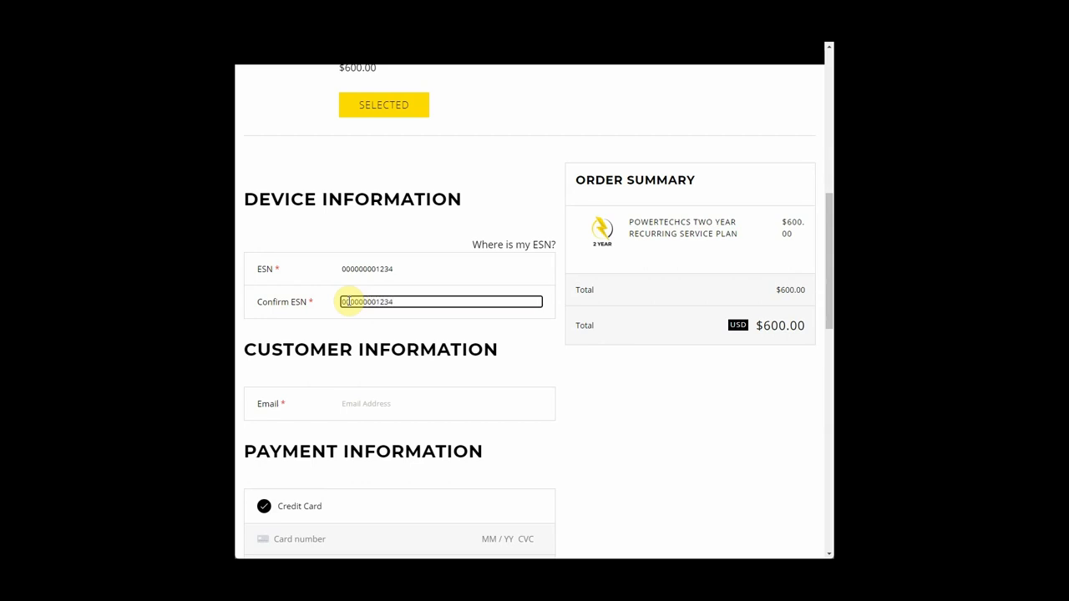
Step: Enter the customer email address and continue down to the billing details
{"action": "left_click", "coordinate": [437, 402]}
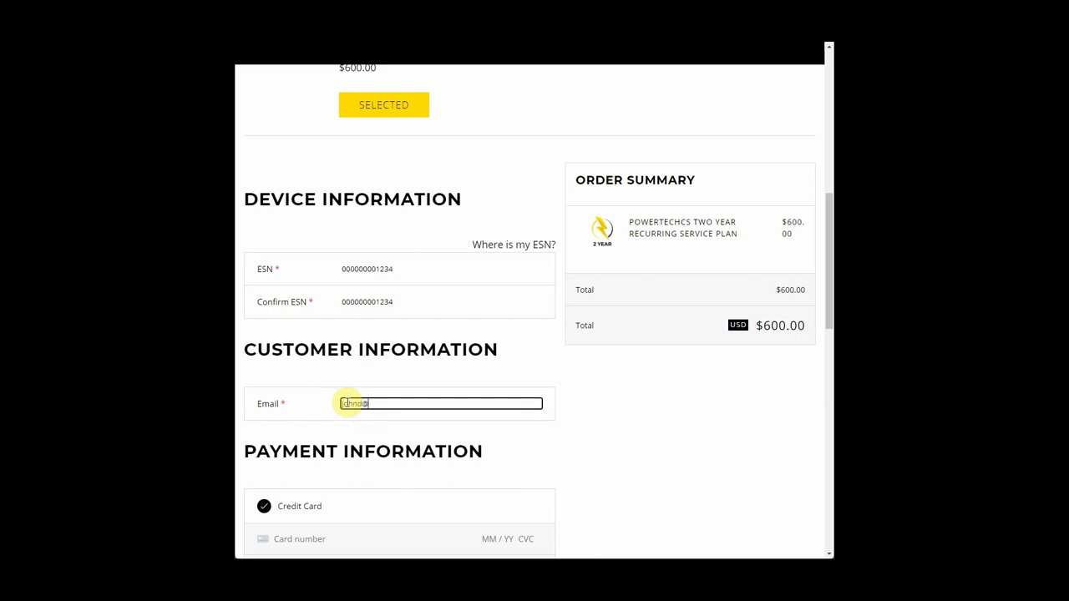
{"action": "type", "text": "@email.com"}
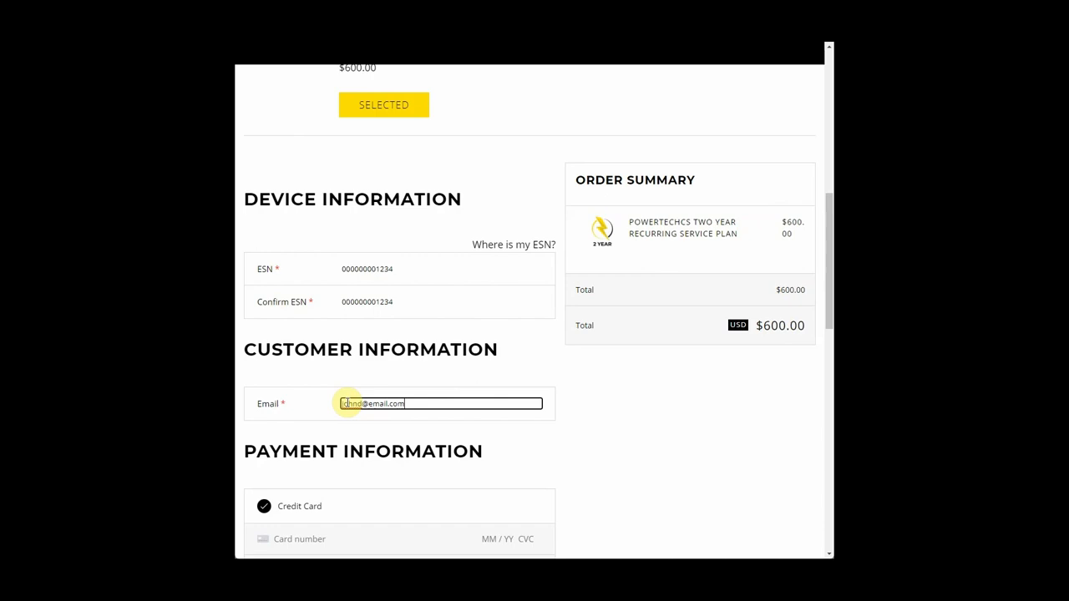
{"action": "scroll", "scroll_direction": "down", "scroll_amount": 3}
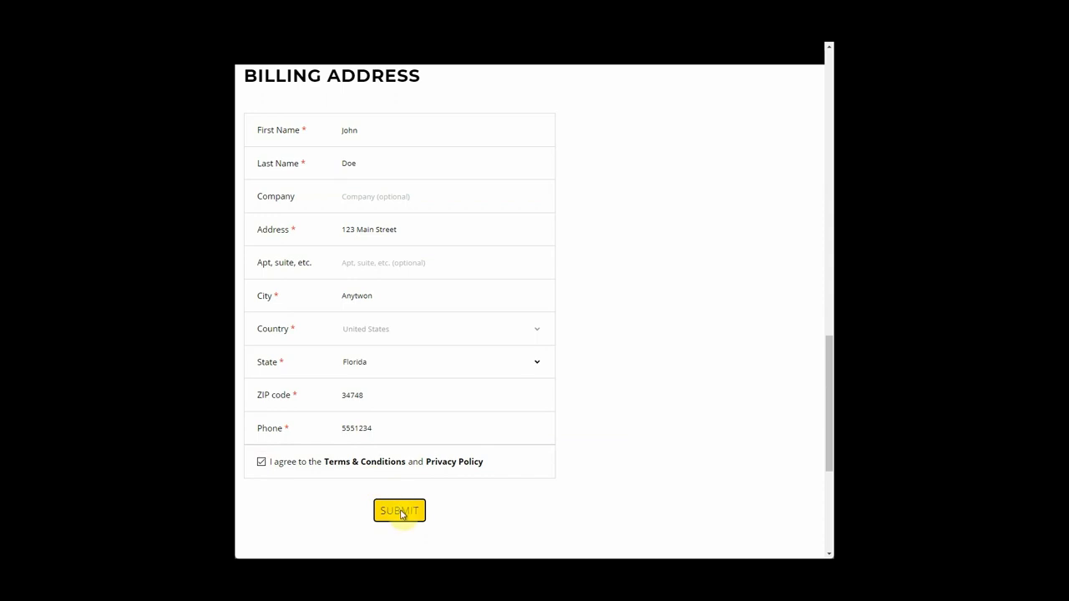
Step: Submit the two-year plan order and review the successful order confirmation
{"action": "left_click", "coordinate": [399, 511]}
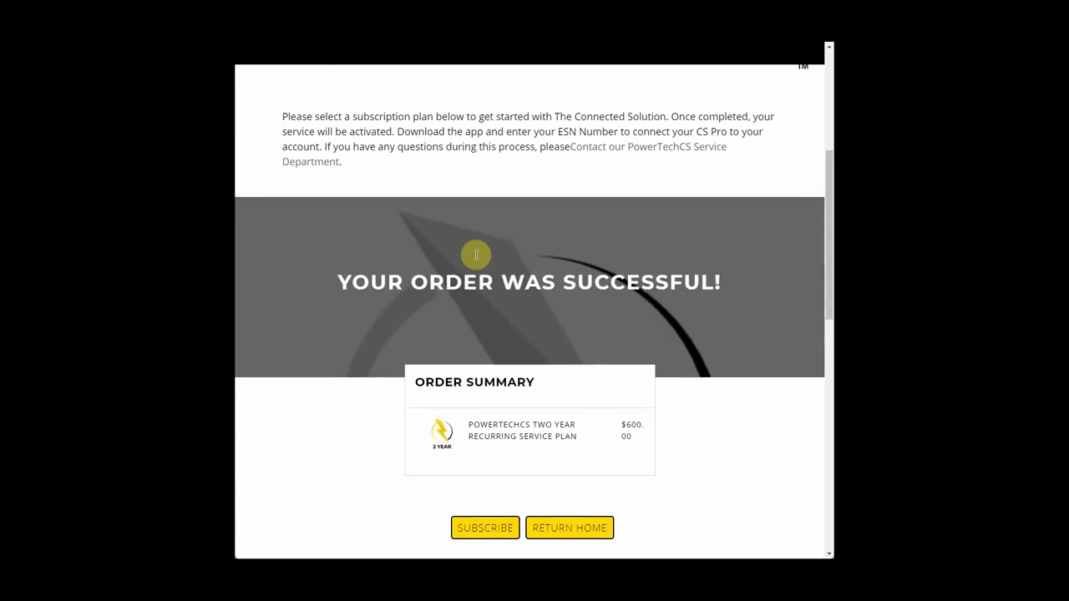
{"action": "scroll", "scroll_direction": "down", "scroll_amount": 3}
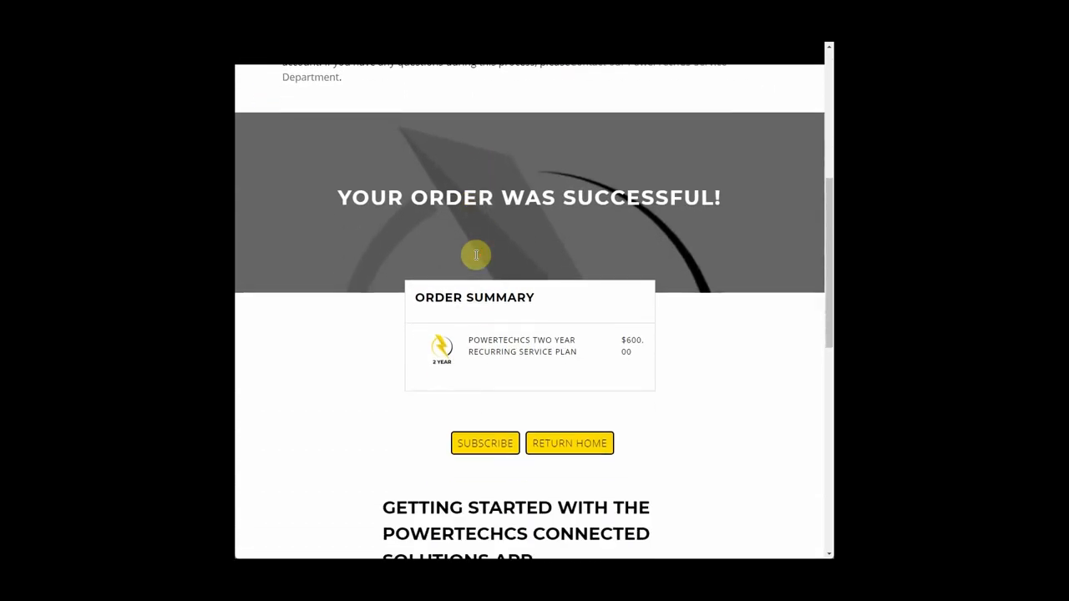
{"action": "scroll", "scroll_direction": "down", "scroll_amount": 3}
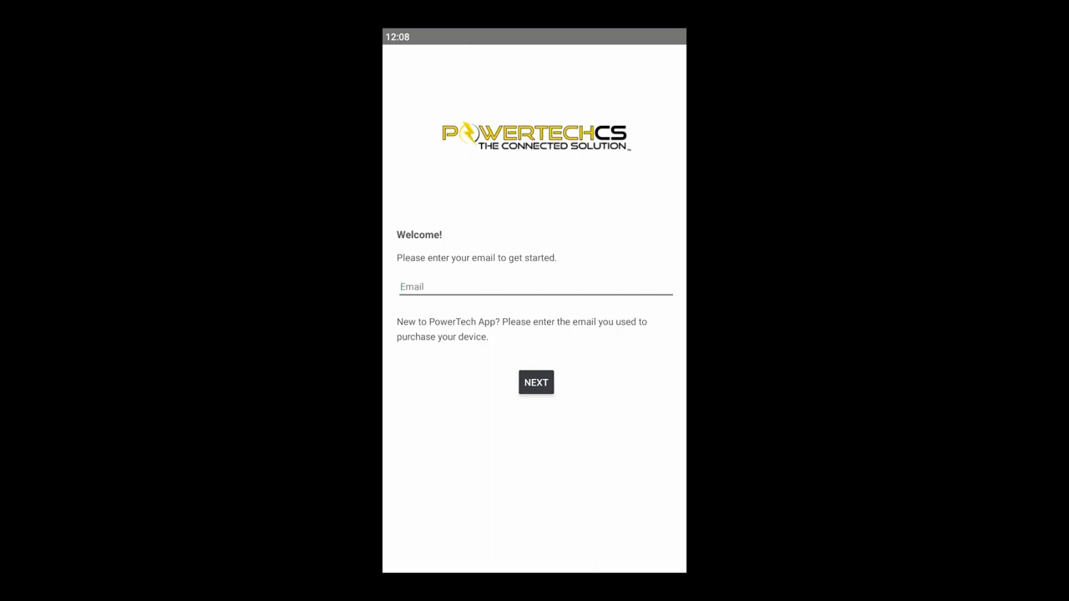
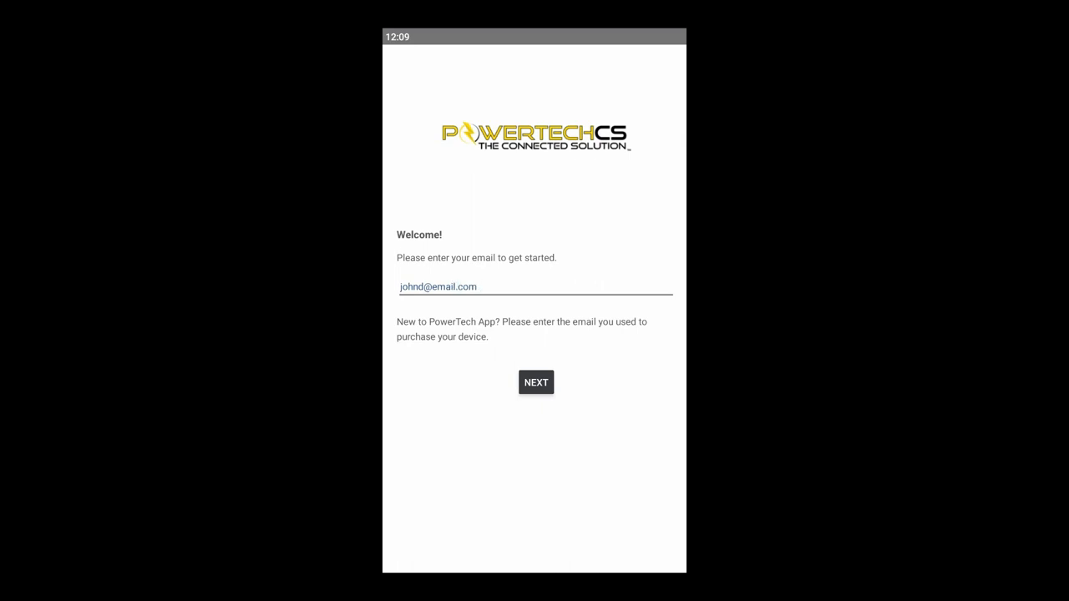
{"action": "left_click", "coordinate": [535, 381]}
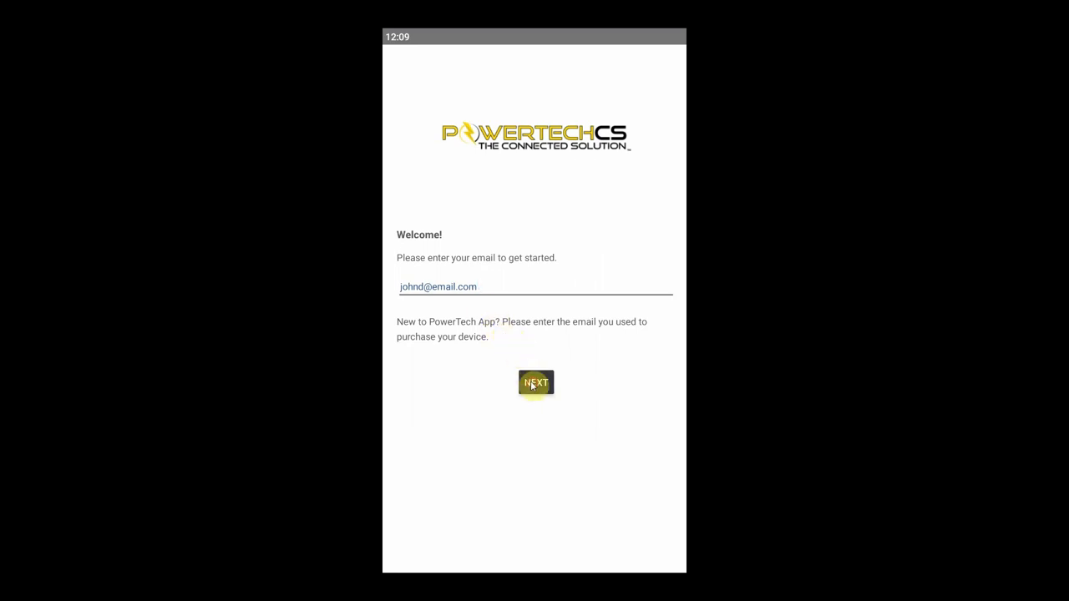
Step: Enter and submit the device's Electronic Serial Number
{"action": "left_click", "coordinate": [535, 382]}
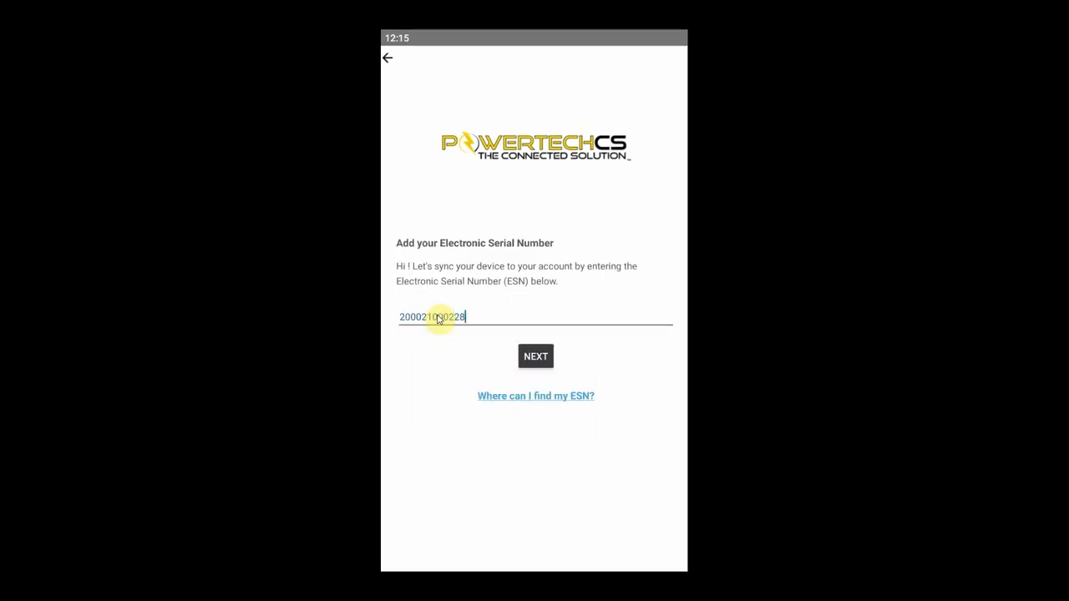
{"action": "left_click", "coordinate": [534, 356]}
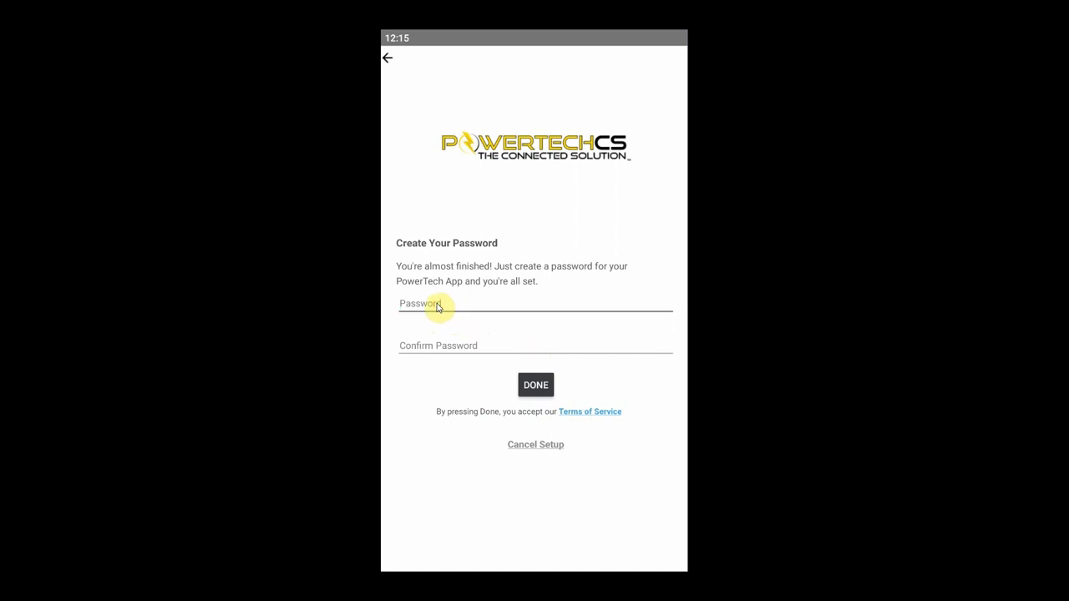
Step: Create the account password and dismiss the welcome message to reach the home screen
{"action": "type", "text": "password"}
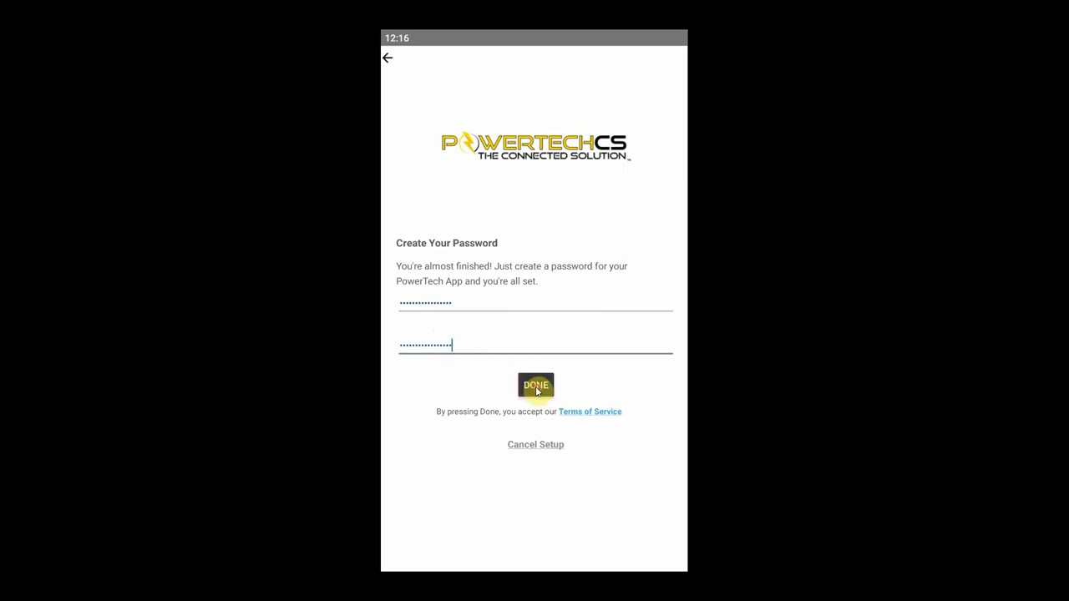
{"action": "left_click", "coordinate": [535, 386]}
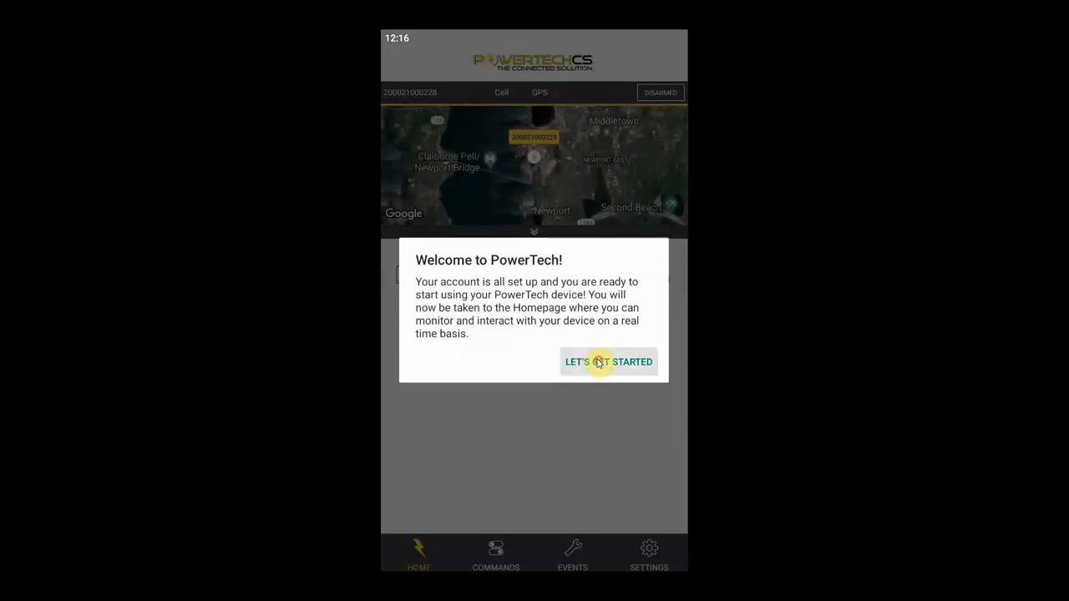
{"action": "left_click", "coordinate": [607, 361]}
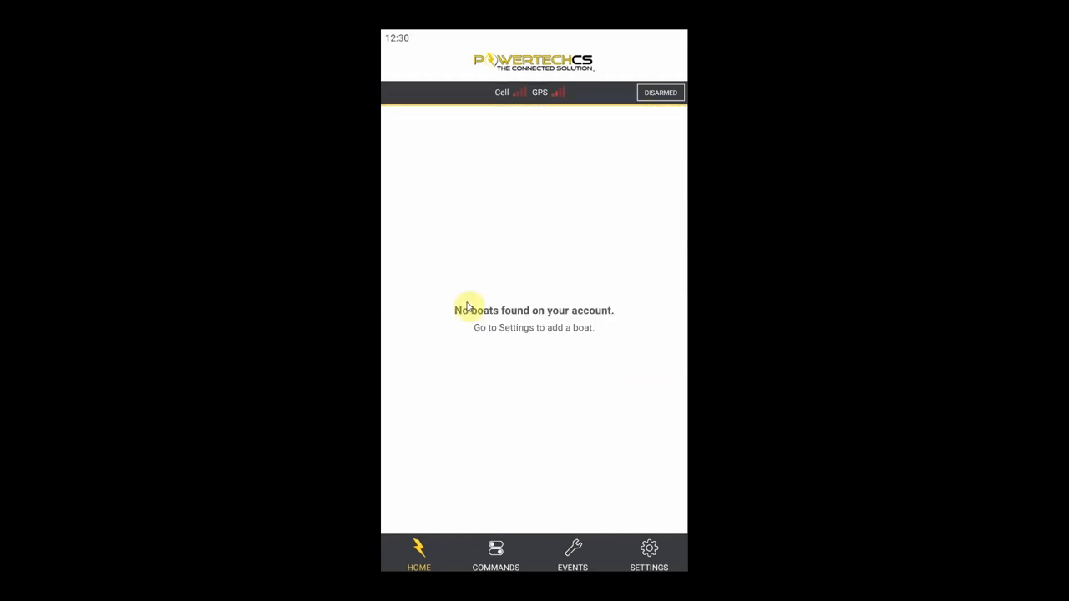
{"action": "left_click", "coordinate": [648, 554]}
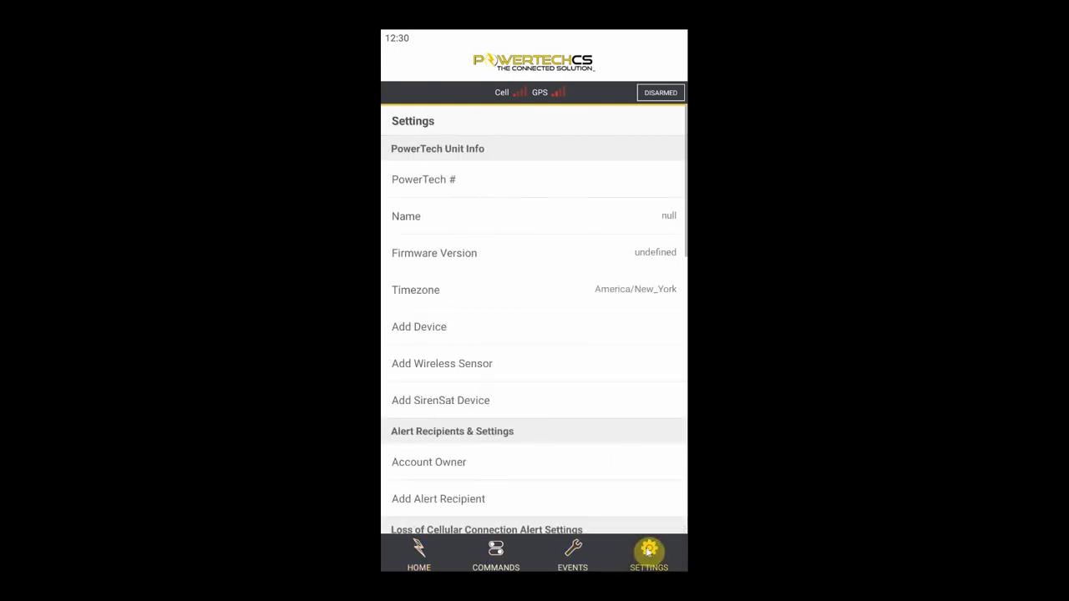
{"action": "left_click", "coordinate": [516, 326]}
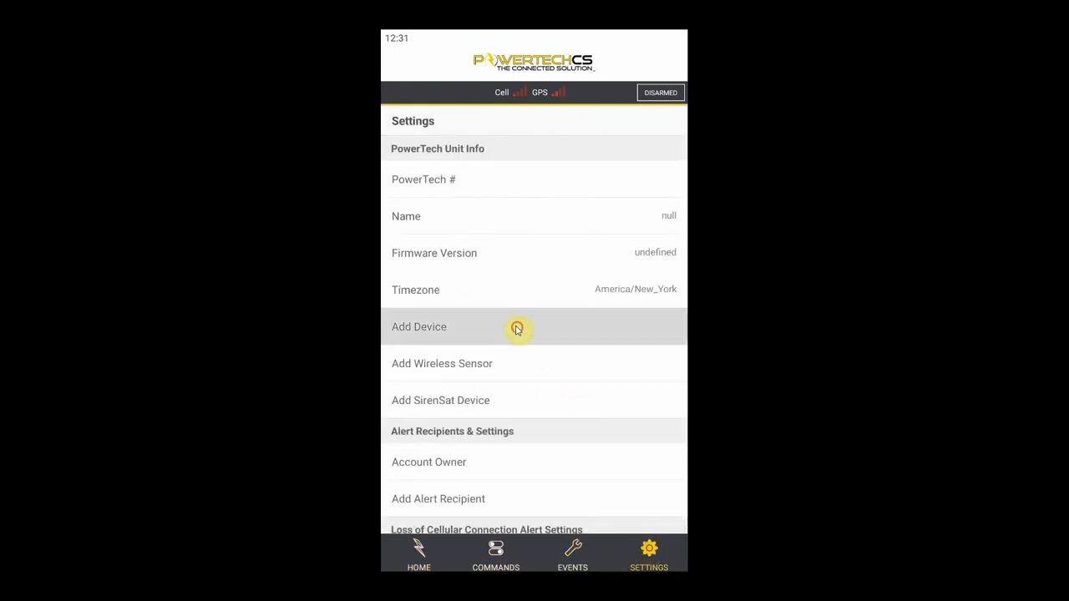
{"action": "left_click", "coordinate": [418, 325]}
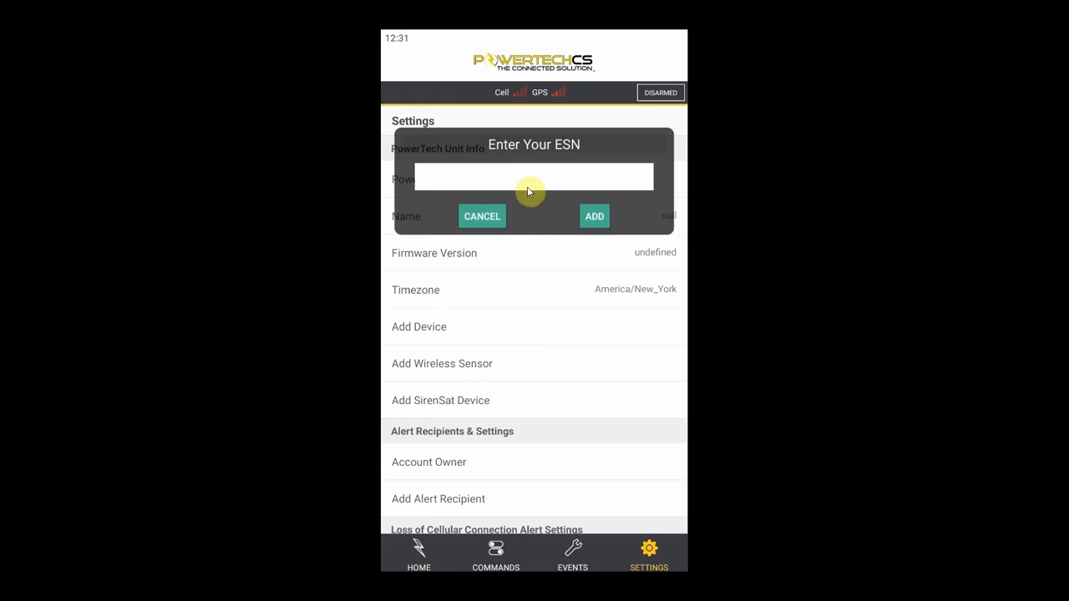
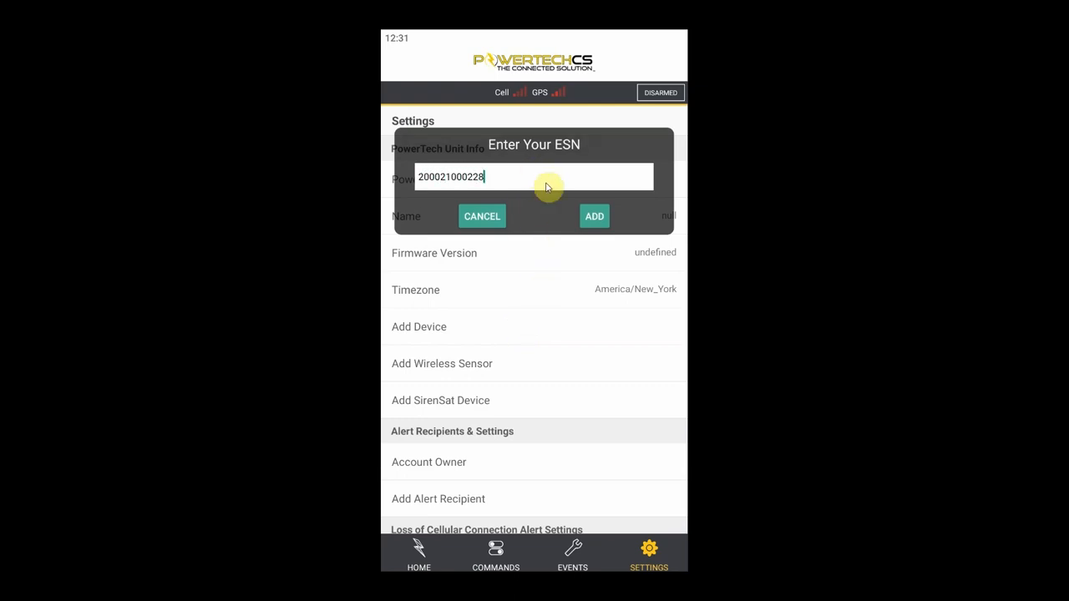
{"action": "left_click", "coordinate": [594, 215]}
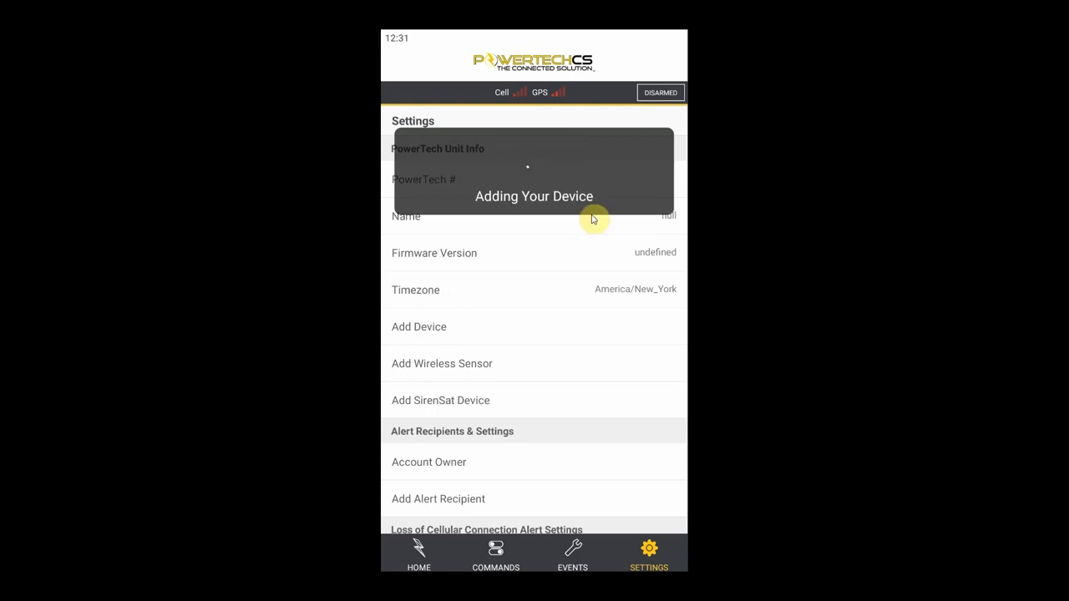
{"action": "left_click", "coordinate": [594, 217]}
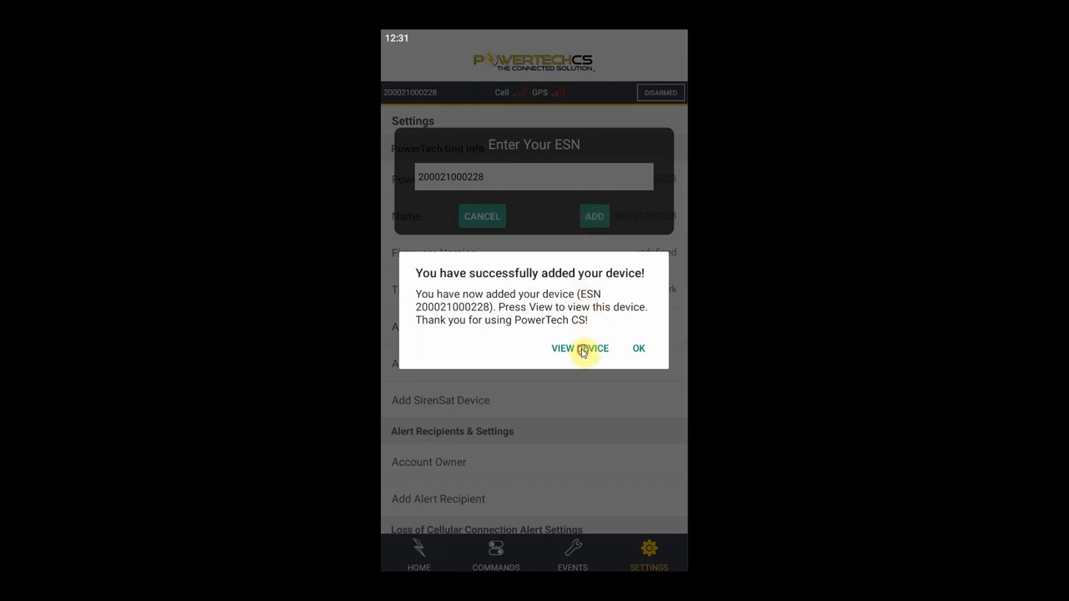
Step: View the newly added device on the home map
{"action": "left_click", "coordinate": [579, 349]}
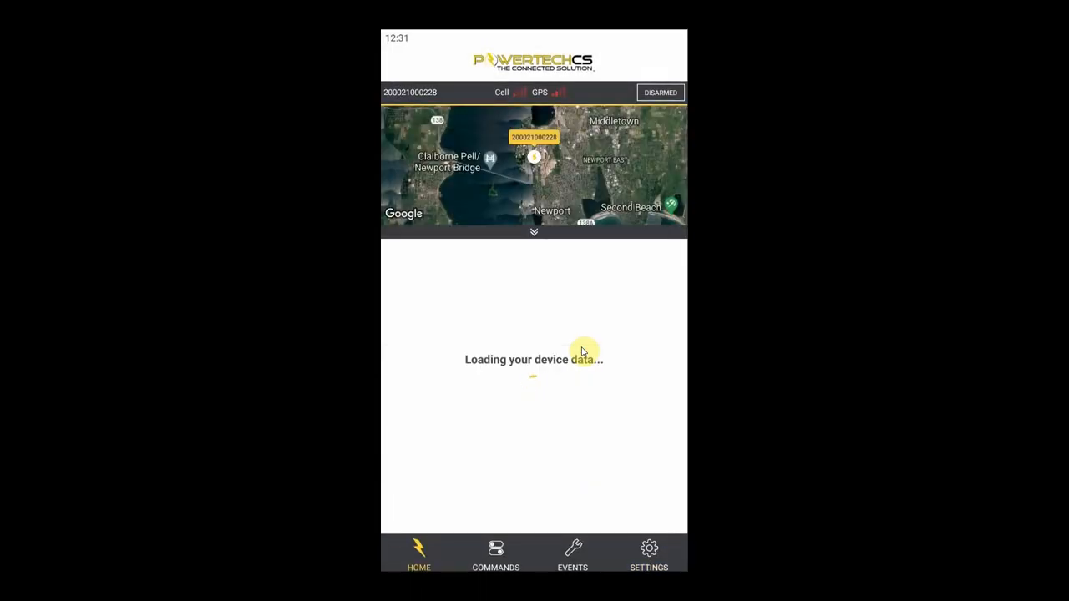